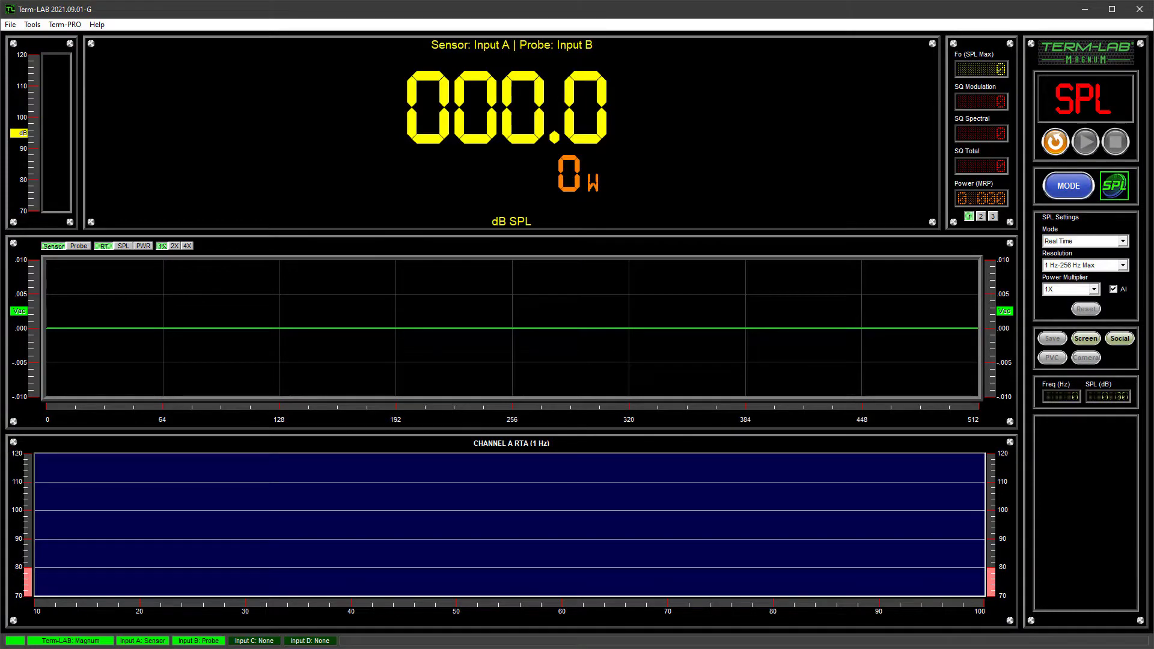
- Bring up the Save Measurement form prefilled with the Terminator profile's SPL reading and test details
{"action": "left_click", "coordinate": [1052, 338]}
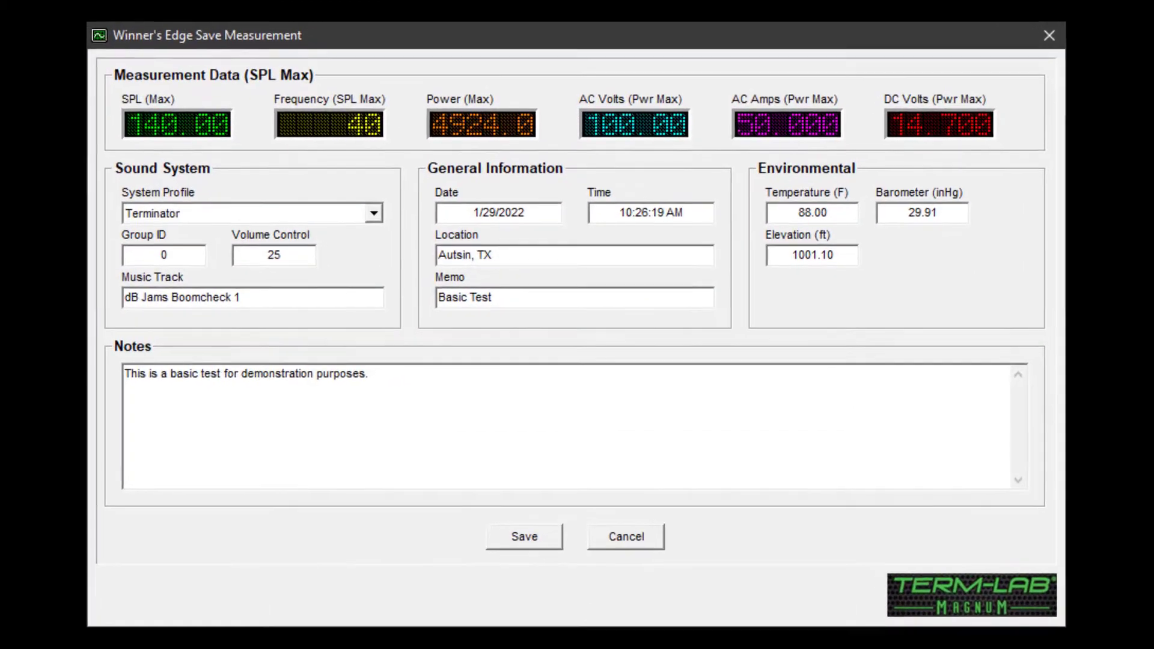
- Dismiss the Save Measurement form and return to the main SPL meter display
{"action": "left_click", "coordinate": [523, 536]}
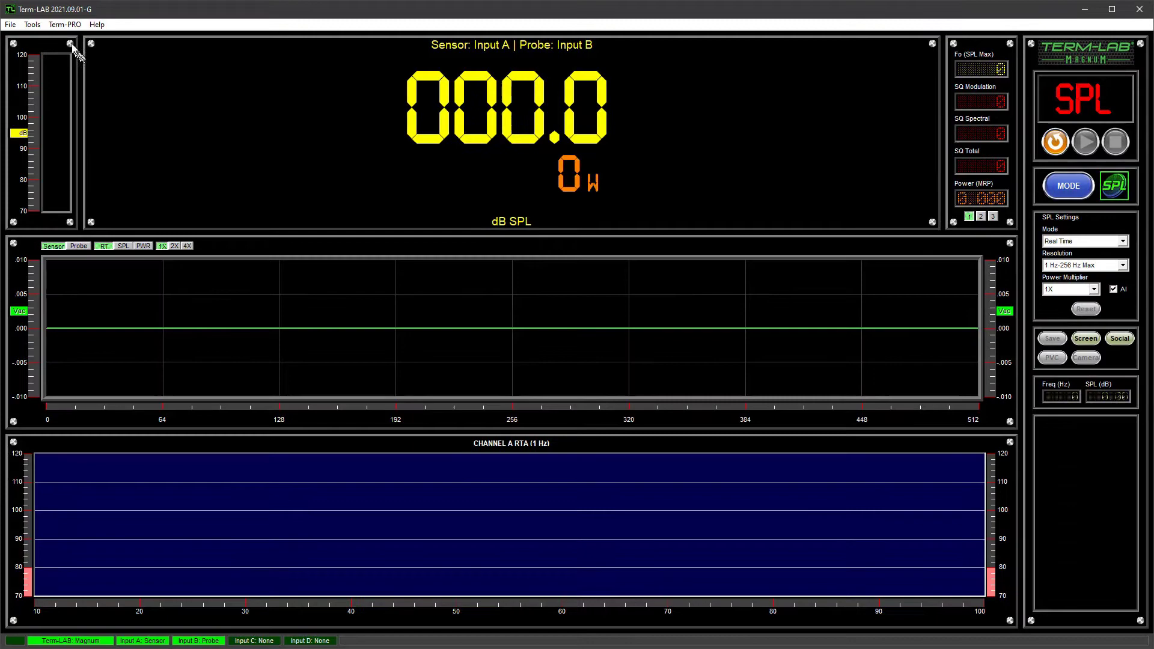
- Launch the Winner's Edge Profile Manager from the Tools menu, listing Mondo Bass, Terminator and Booming Bud
{"action": "left_click", "coordinate": [32, 24]}
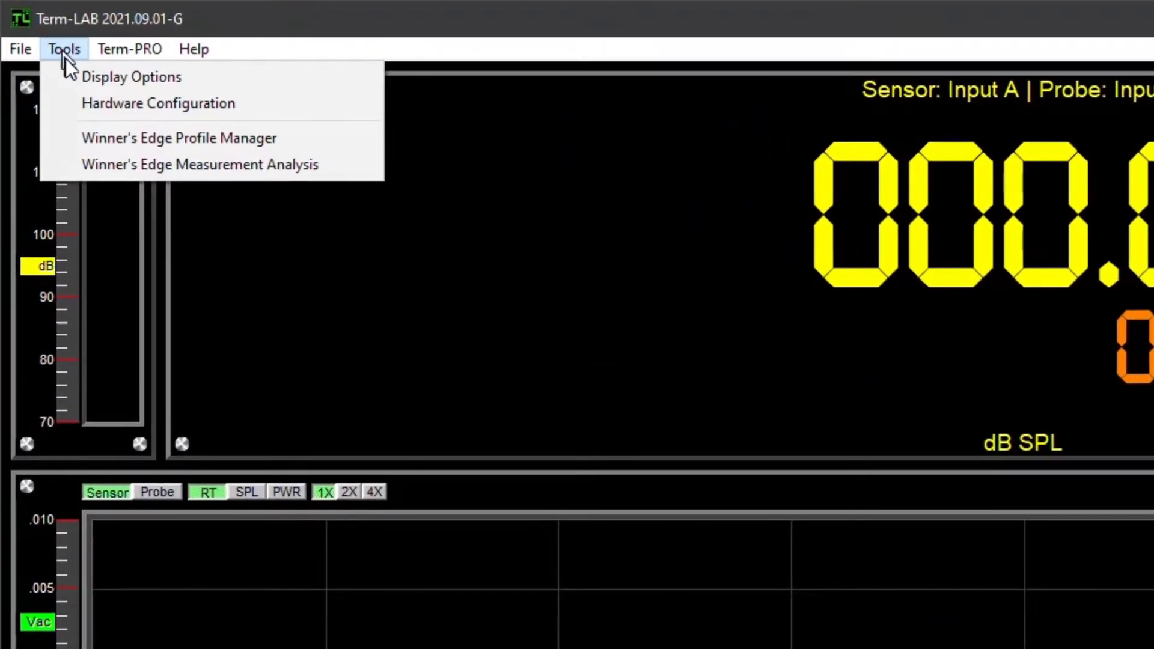
{"action": "mouse_move", "coordinate": [178, 138]}
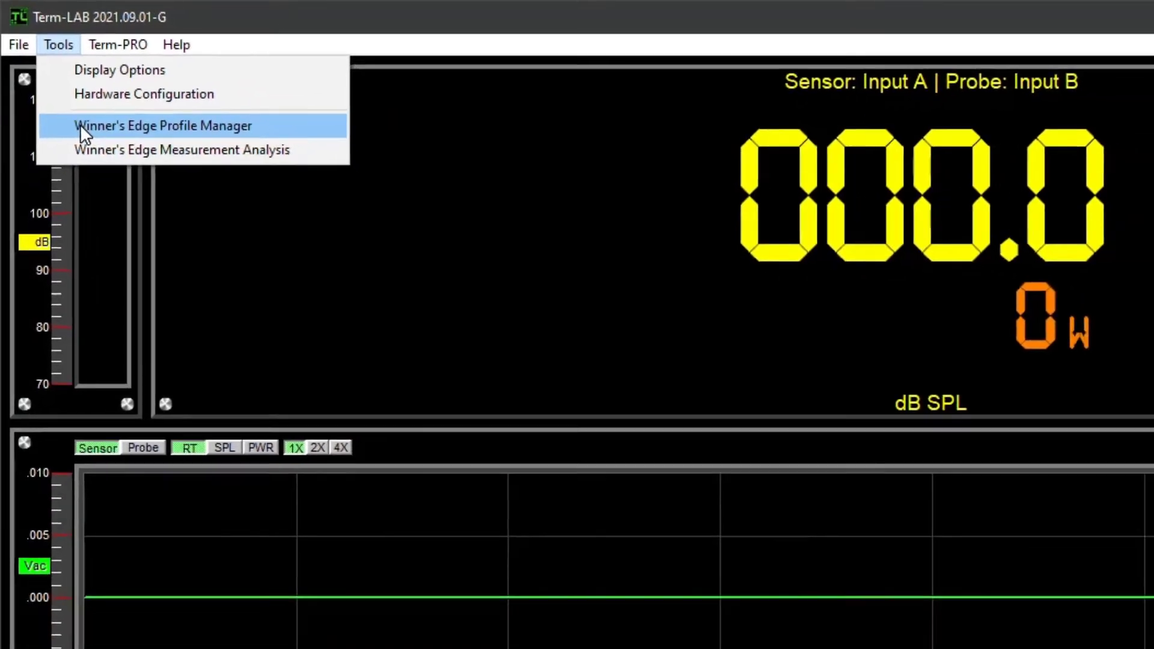
{"action": "left_click", "coordinate": [163, 125]}
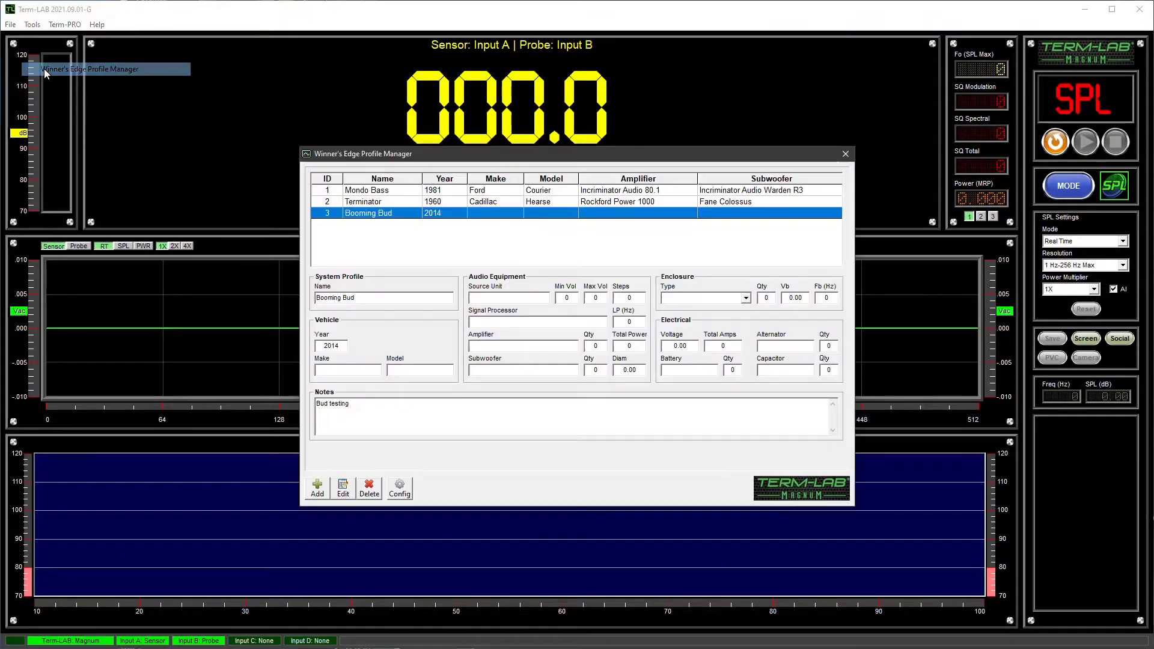
{"action": "mouse_move", "coordinate": [44, 73]}
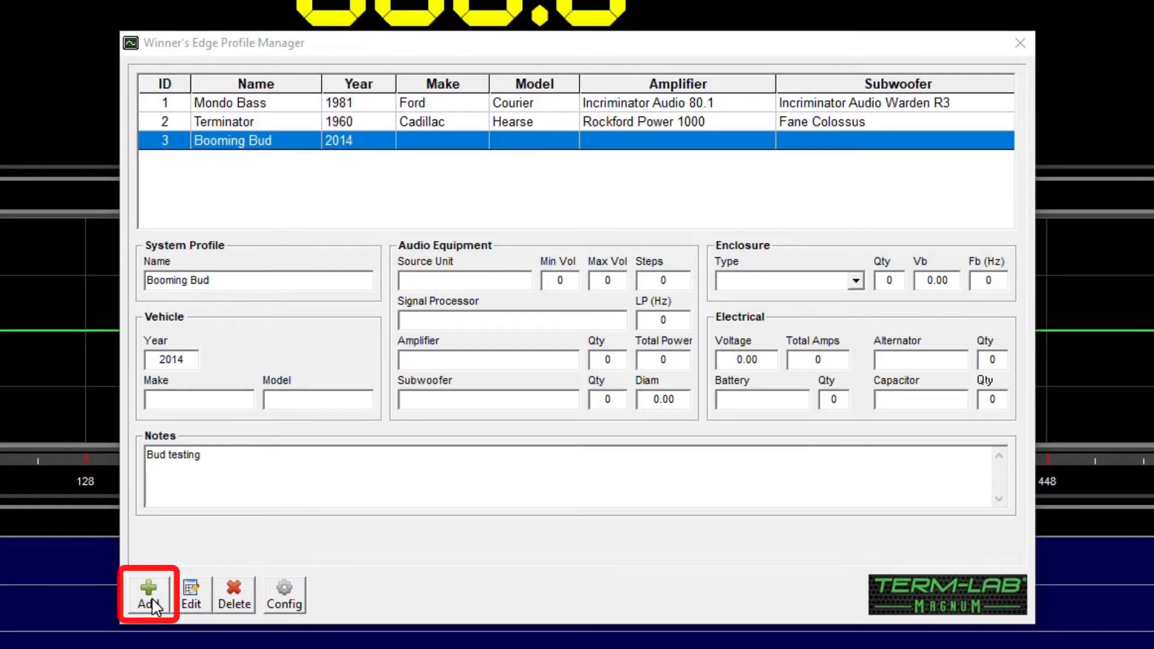
- Create and save a new profile Killa Hz for a 2001 Chevy Tahoe
{"action": "left_click", "coordinate": [148, 594]}
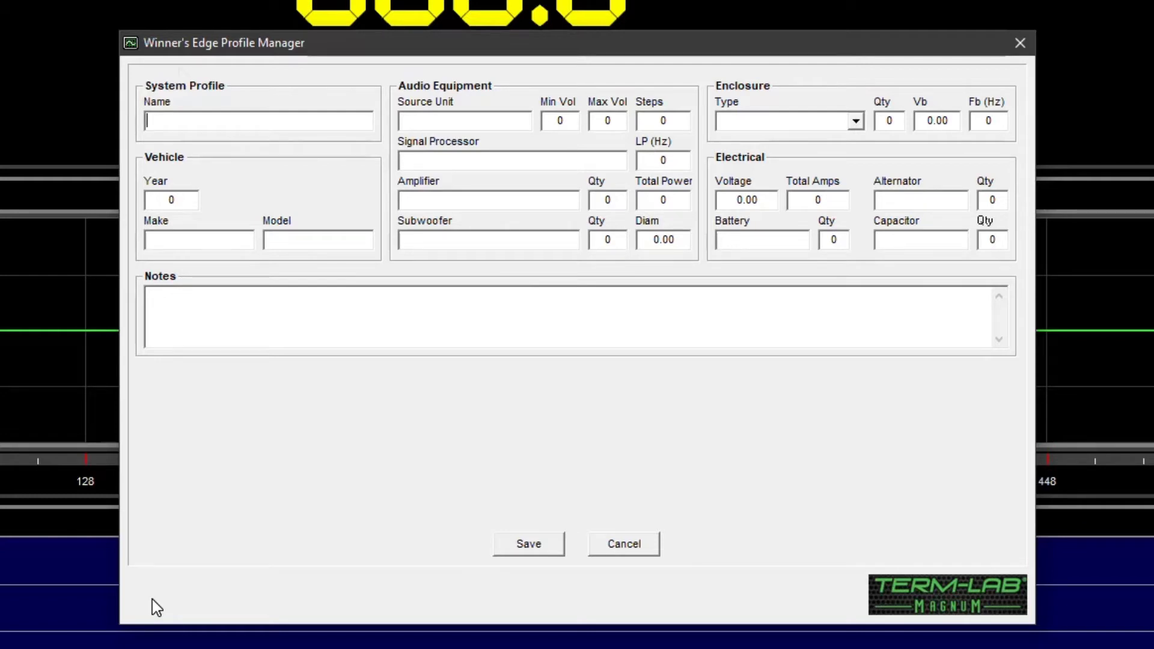
{"action": "type", "text": "Killa Hz"}
{"action": "left_click", "coordinate": [171, 199]}
{"action": "type", "text": "2001"}
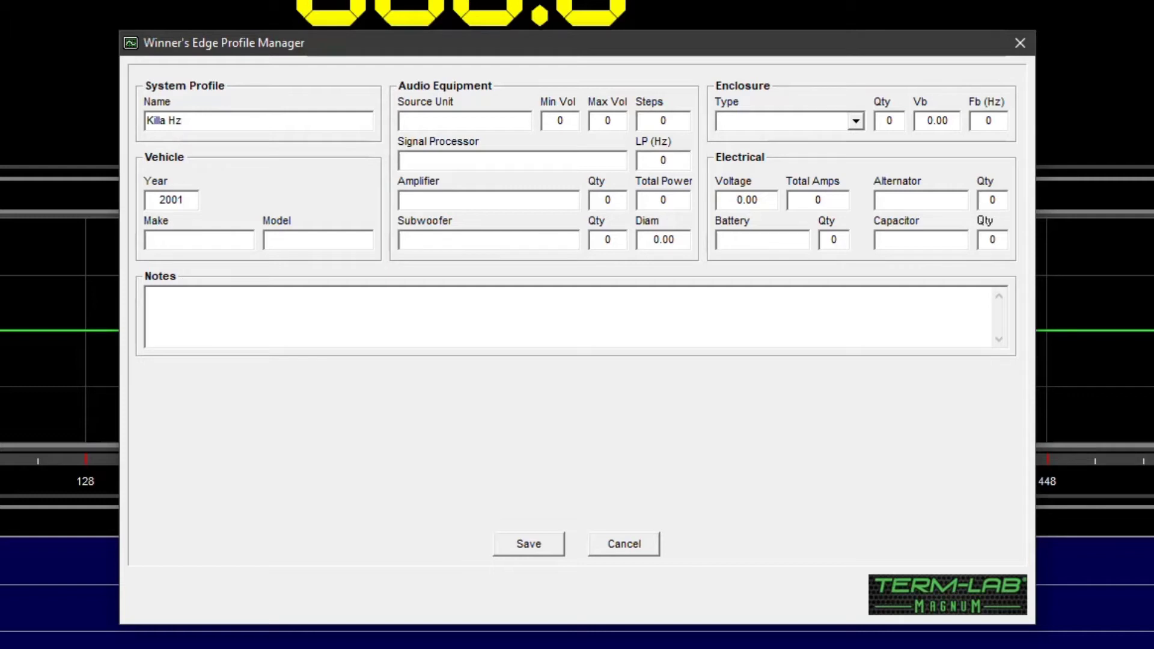
{"action": "type", "text": "Chevy"}
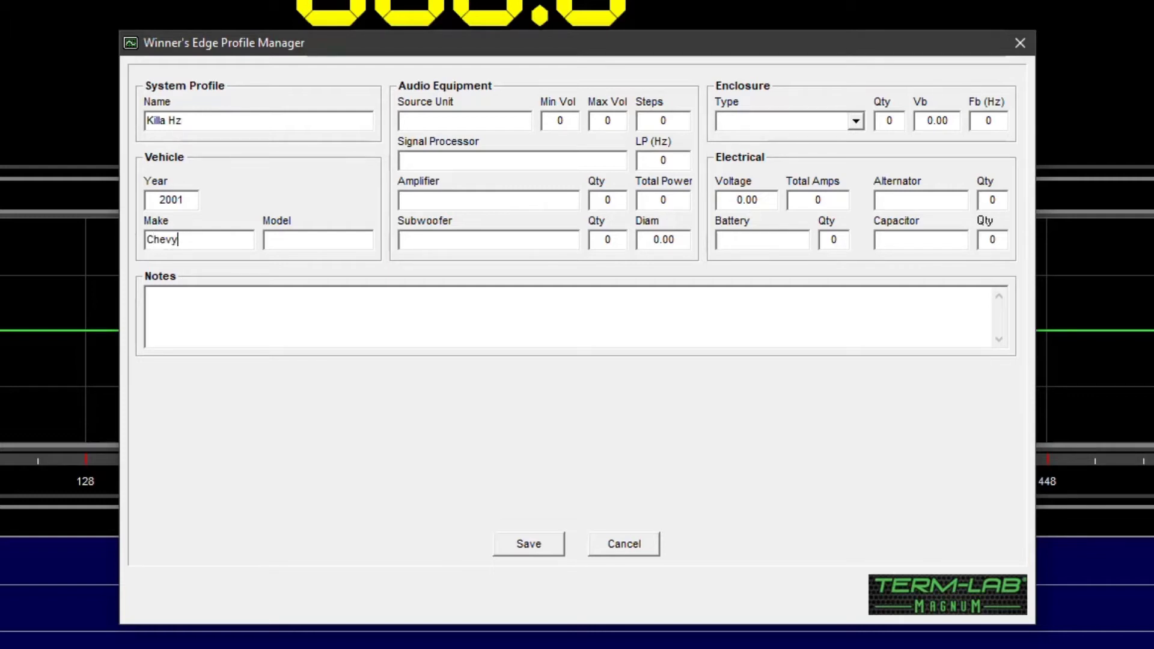
{"action": "type", "text": "Tahoe"}
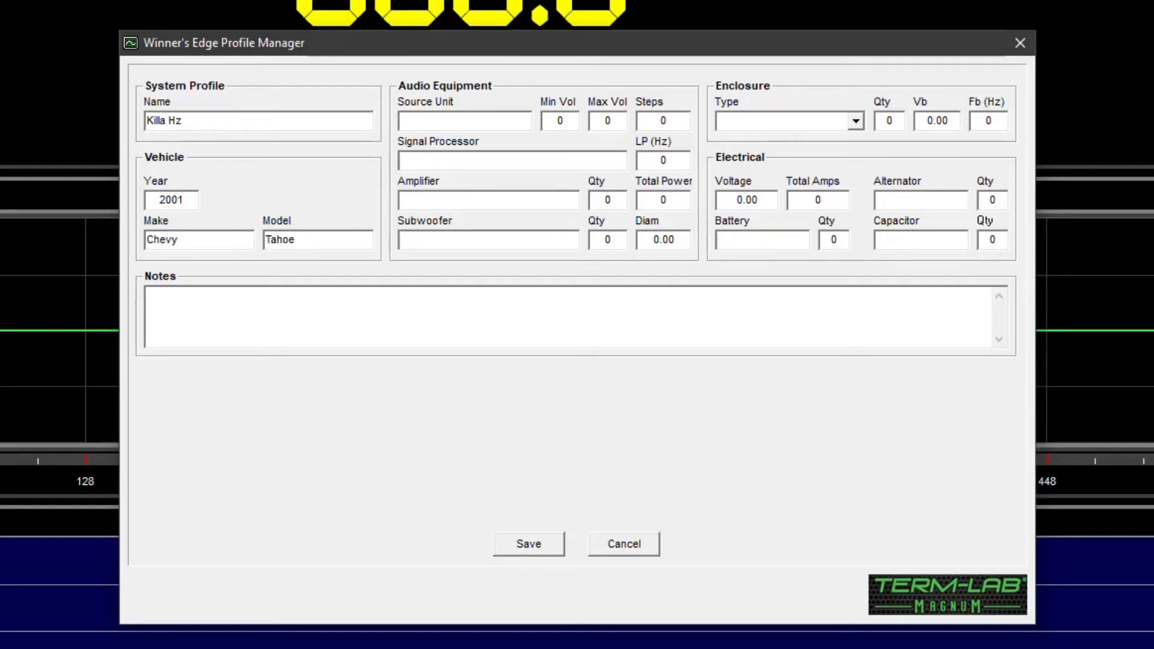
{"action": "left_click", "coordinate": [317, 239]}
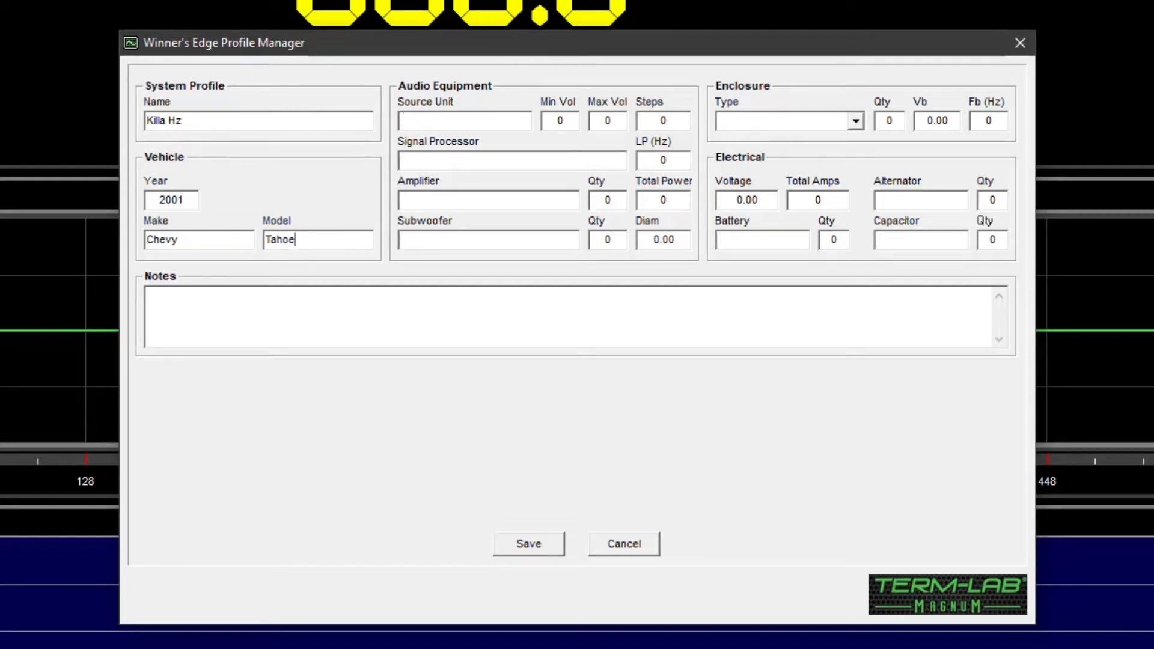
{"action": "mouse_move", "coordinate": [464, 120]}
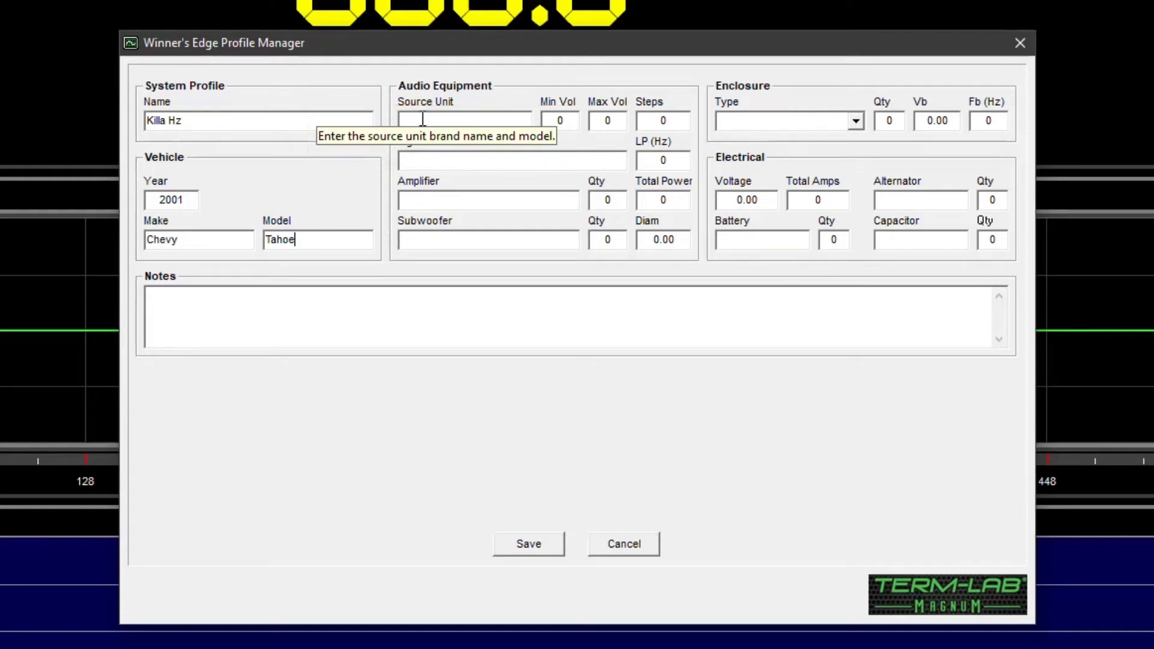
{"action": "mouse_move", "coordinate": [548, 551]}
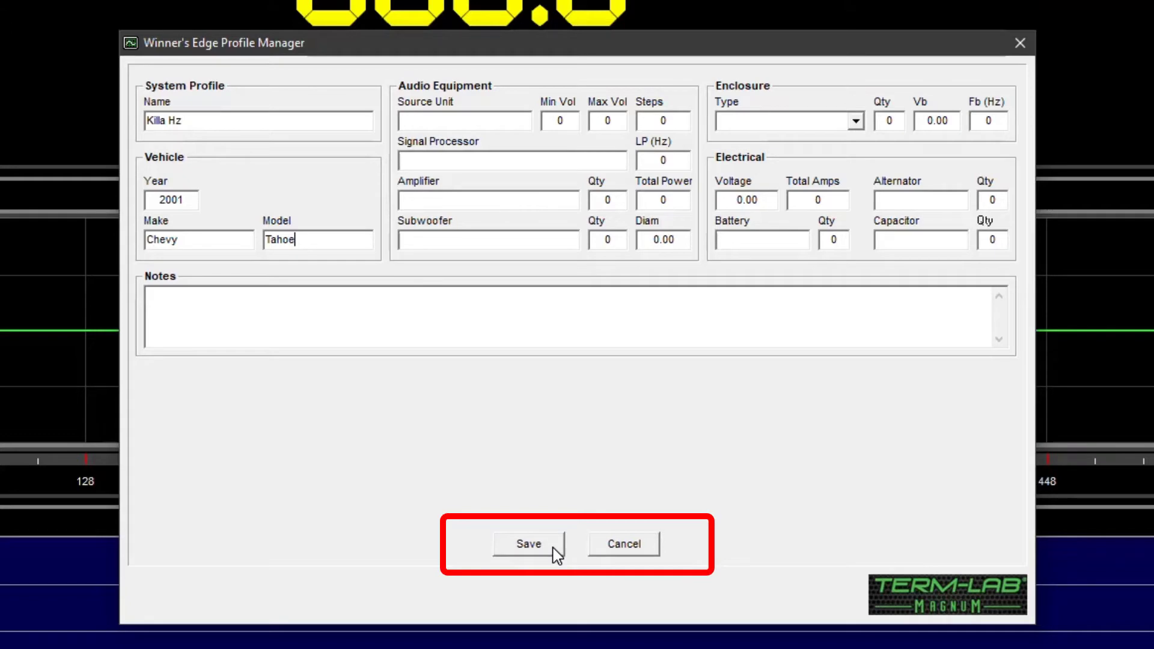
{"action": "left_click", "coordinate": [527, 544]}
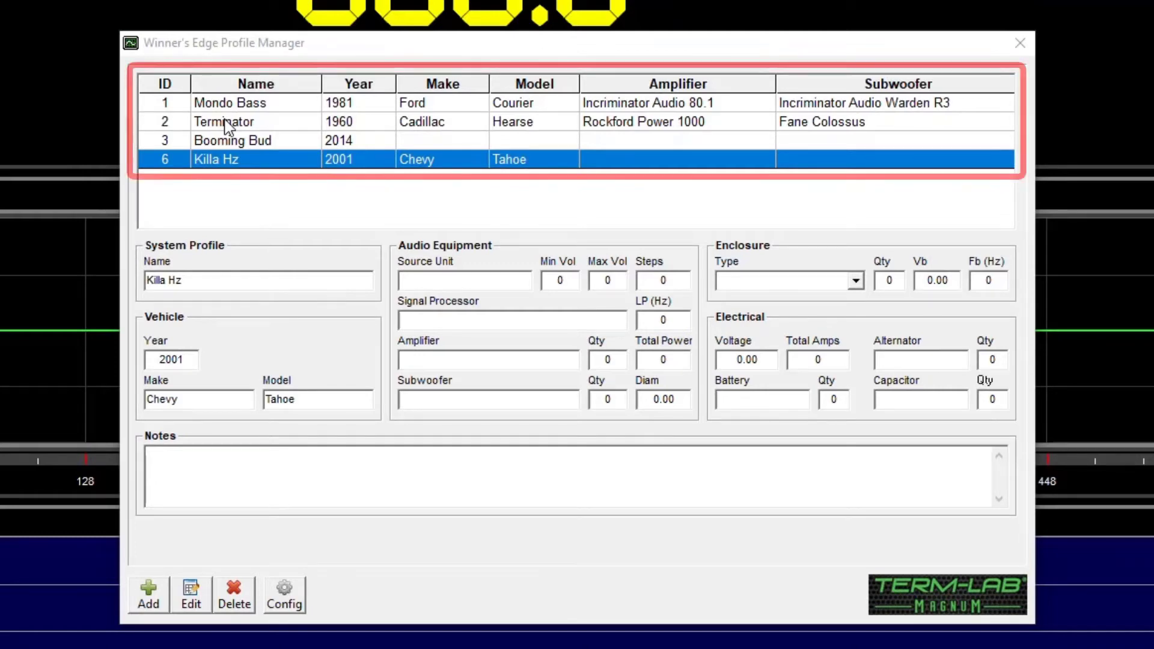
- Edit the Terminator profile to use a Fane Colossus battery and Lestek capacitor, and save it
{"action": "left_click", "coordinate": [224, 121]}
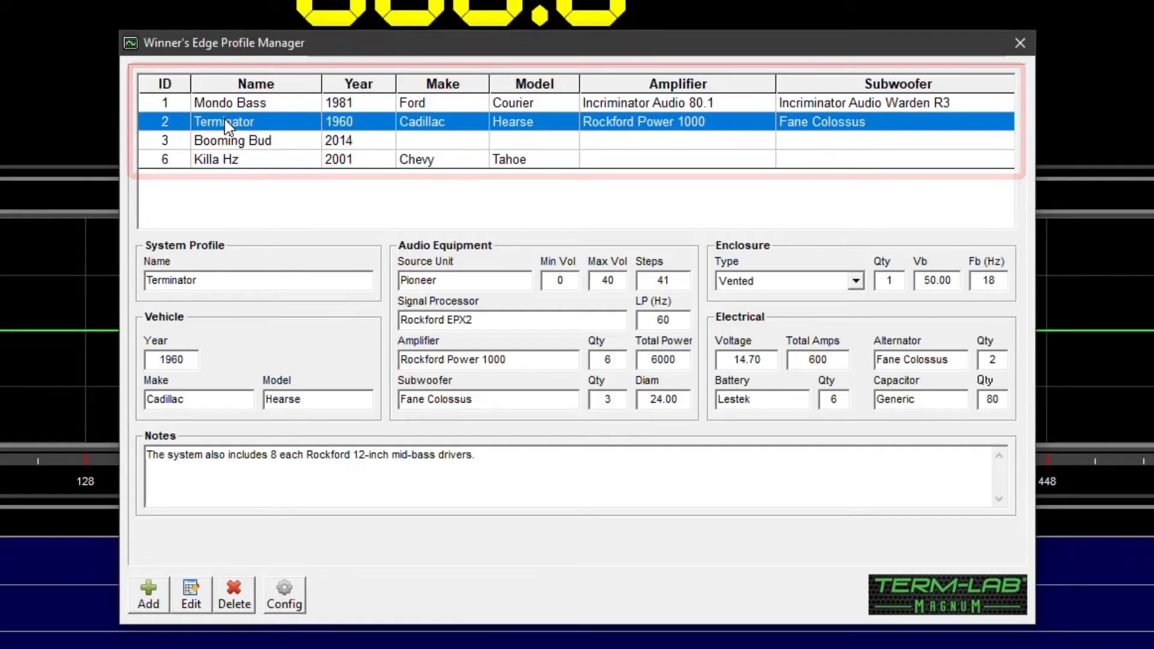
{"action": "left_click", "coordinate": [191, 594]}
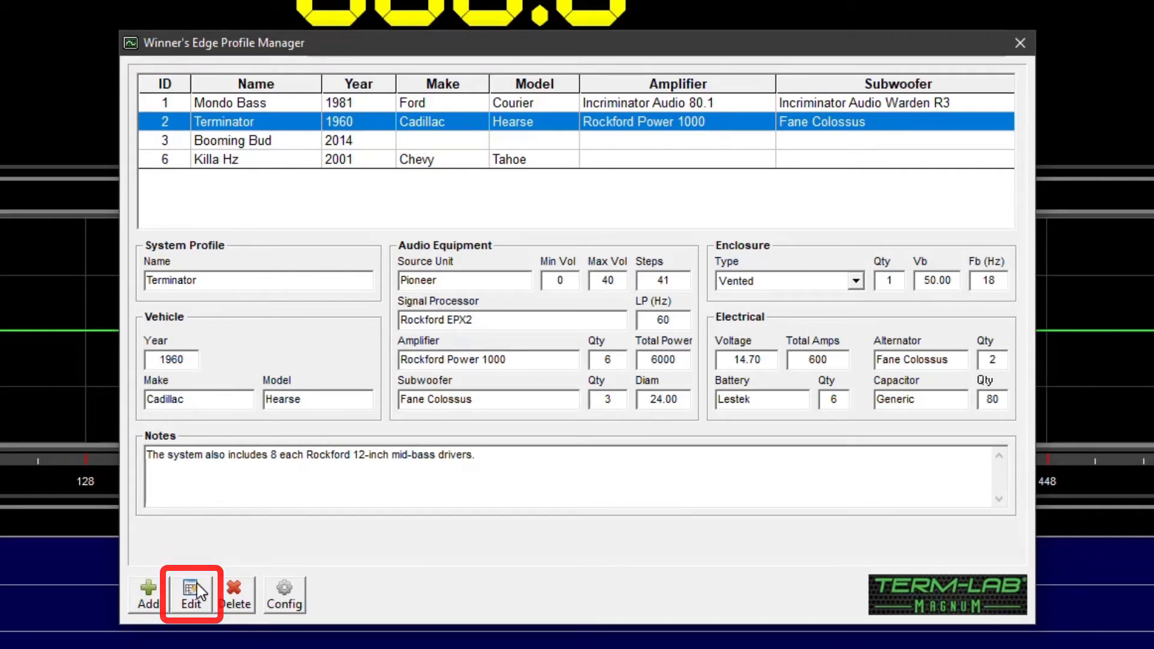
{"action": "left_click", "coordinate": [191, 595]}
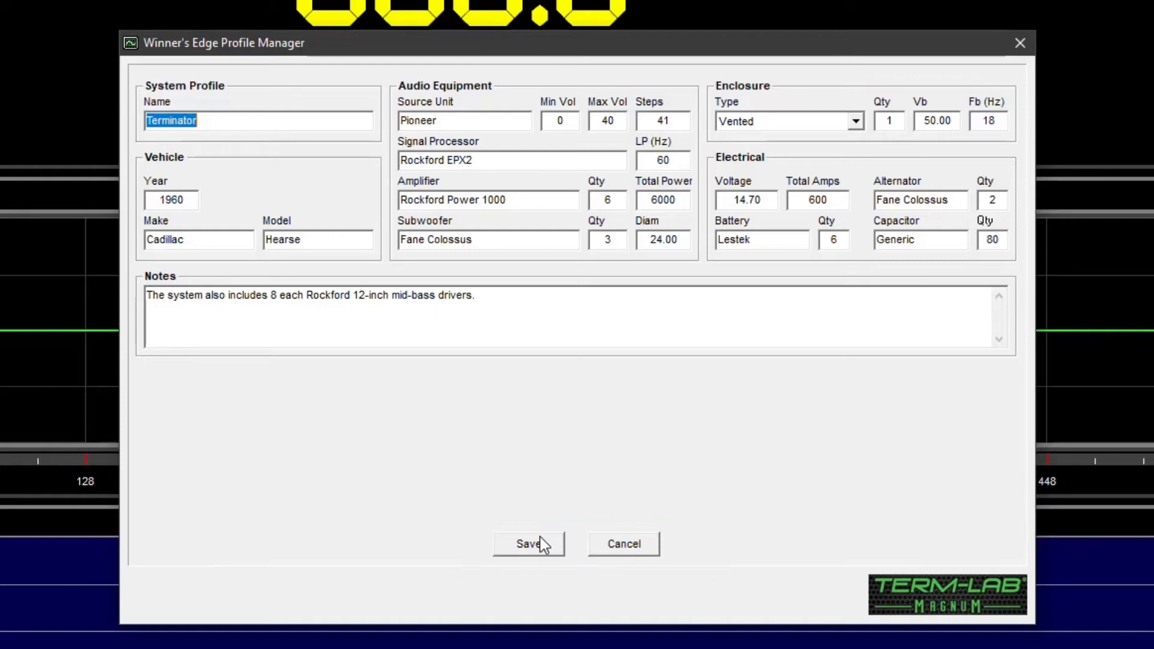
{"action": "left_click", "coordinate": [528, 544]}
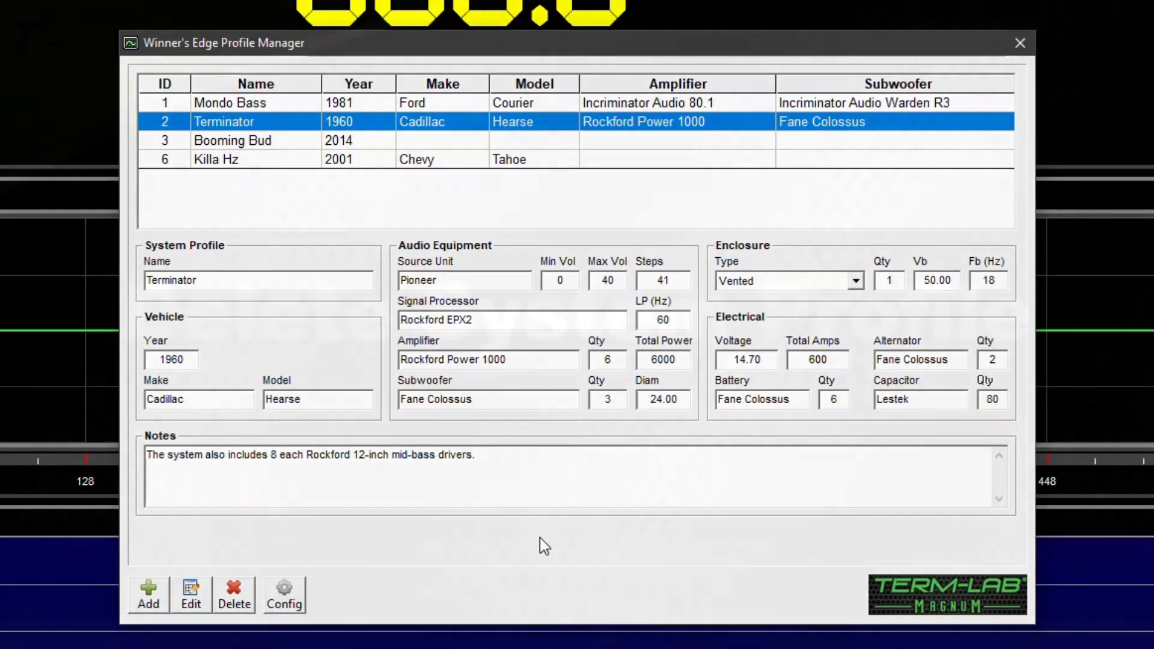
{"action": "mouse_move", "coordinate": [374, 551]}
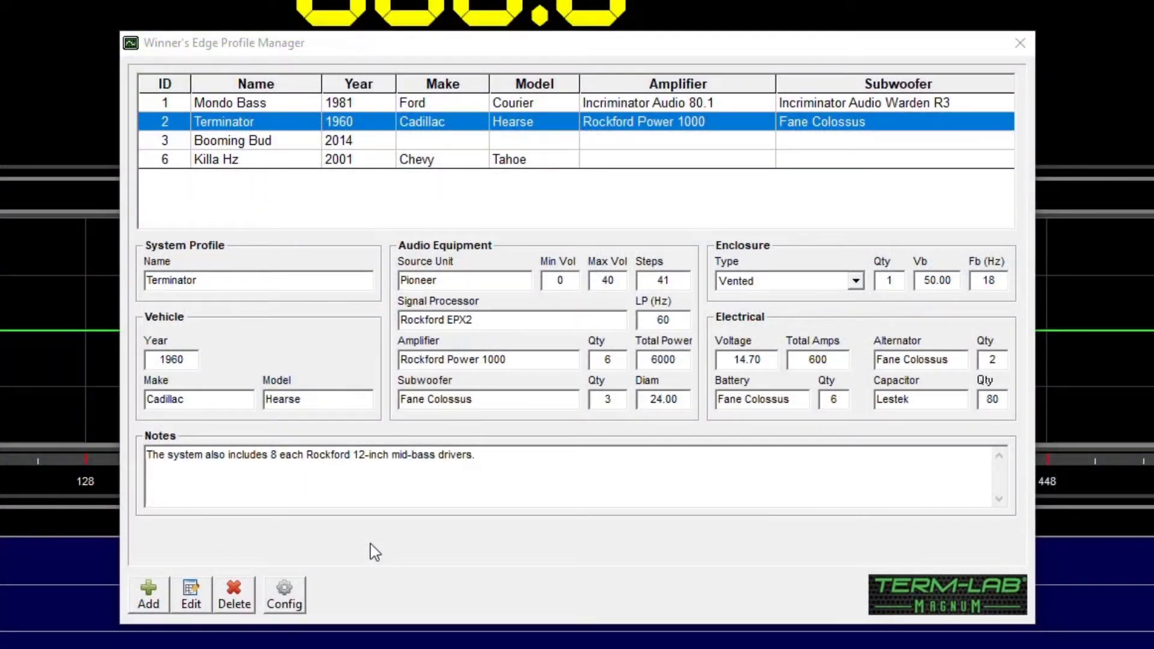
{"action": "mouse_move", "coordinate": [247, 173]}
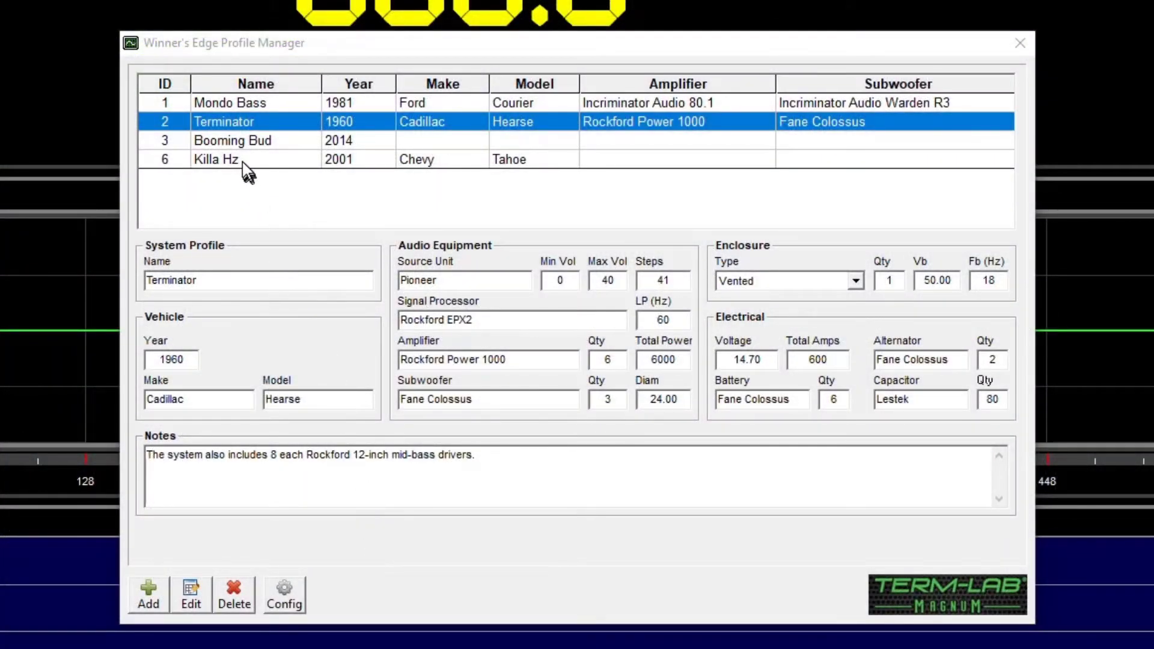
- Remove the Killa Hz profile, confirming the deletion so only the original three remain
{"action": "left_click", "coordinate": [215, 159]}
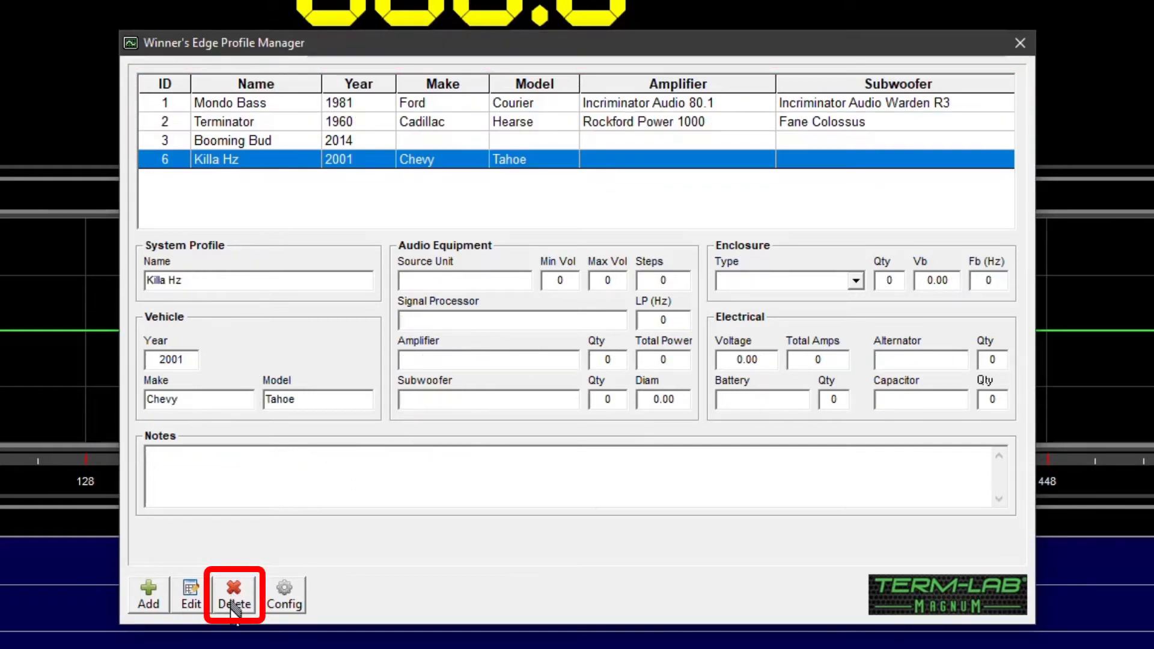
{"action": "left_click", "coordinate": [234, 590]}
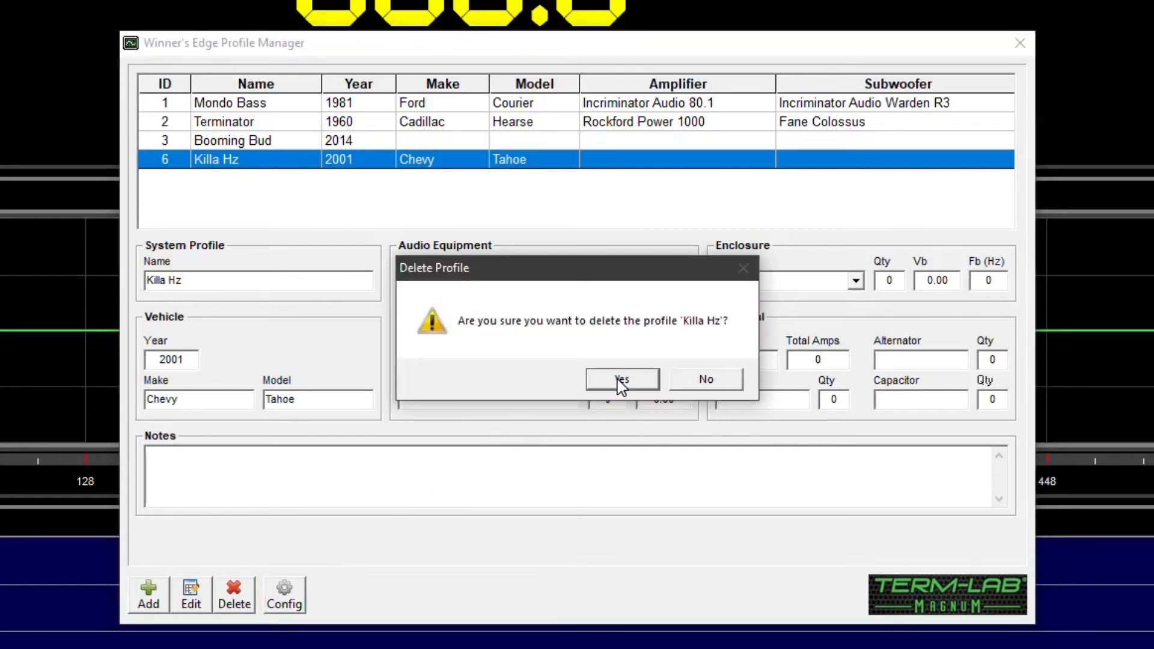
{"action": "left_click", "coordinate": [621, 379]}
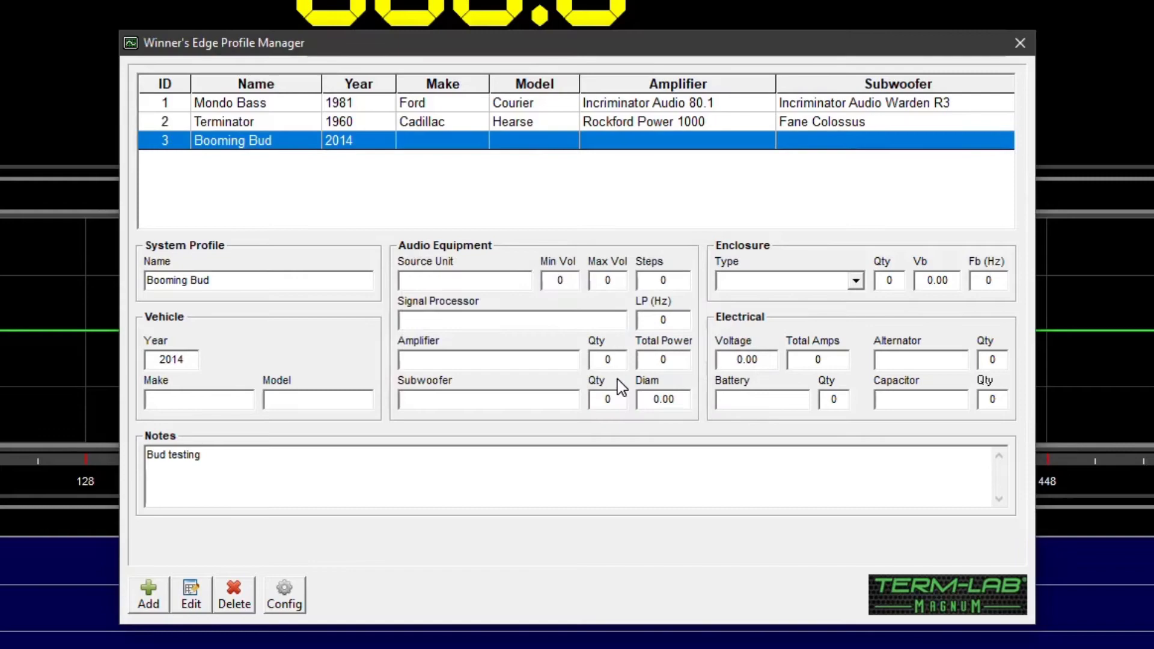